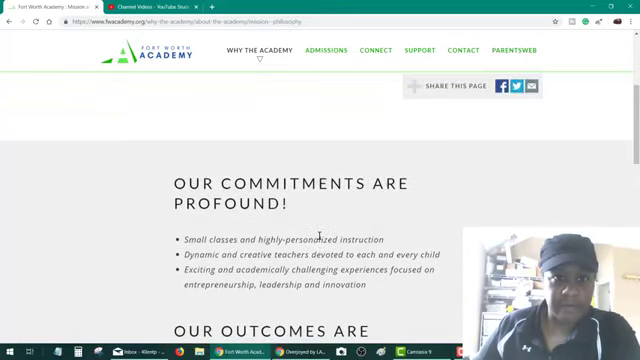
- Change the April 20 cats sleep-stream replay's visibility from Public to Unlisted
scroll(up, 3)
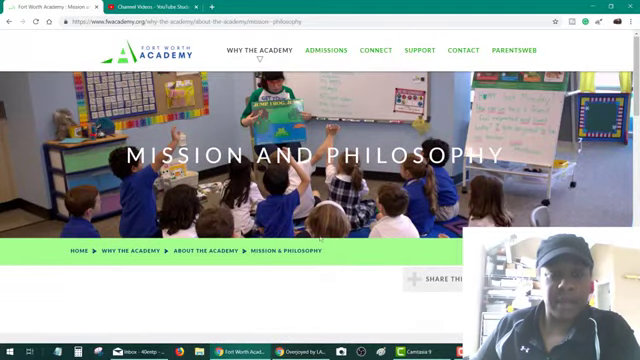
scroll(down, 3)
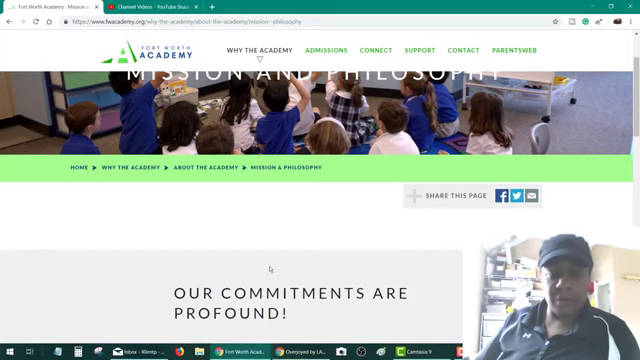
scroll(down, 3)
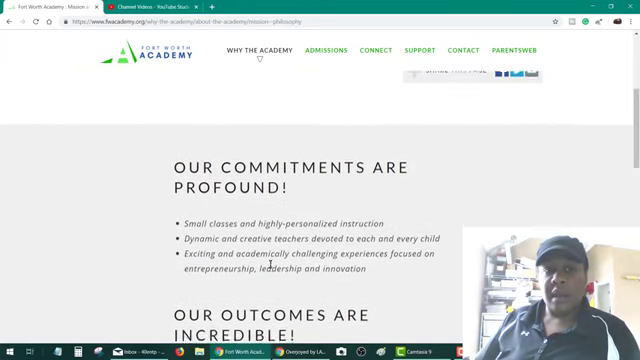
scroll(down, 3)
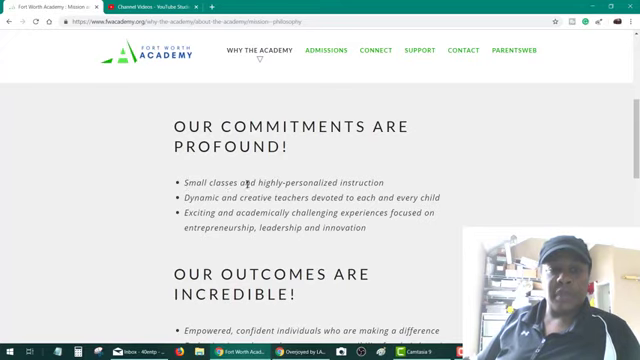
mouse_move(303, 200)
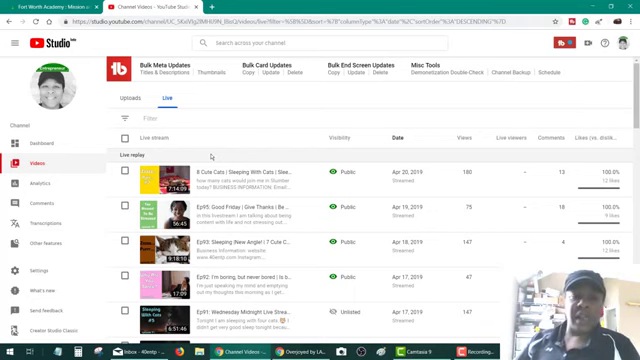
scroll(down, 3)
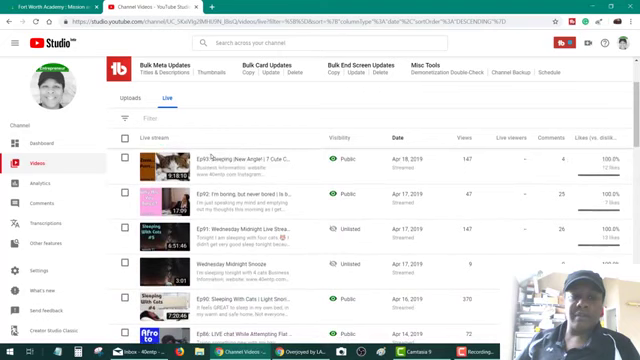
scroll(down, 3)
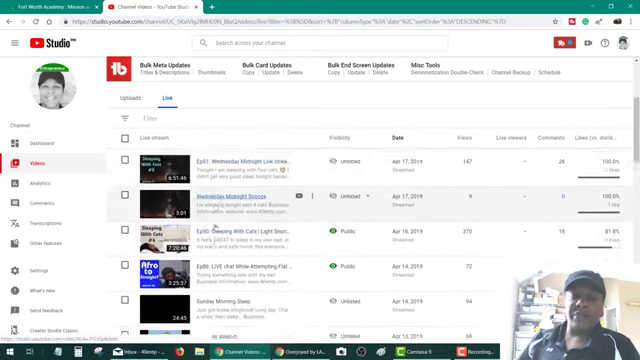
scroll(down, 3)
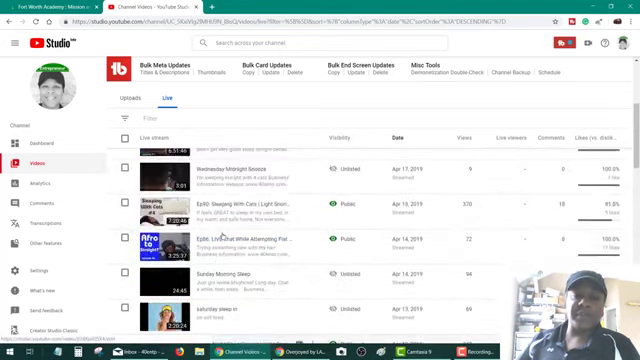
scroll(up, 3)
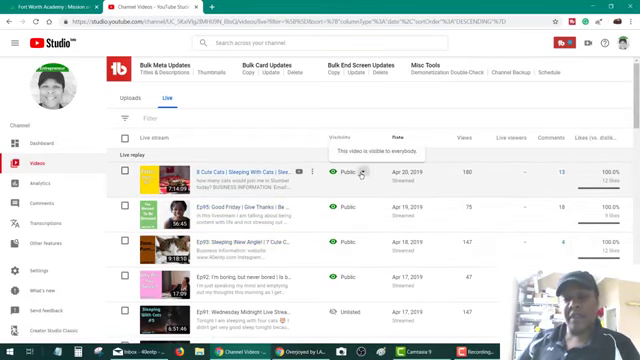
click(349, 172)
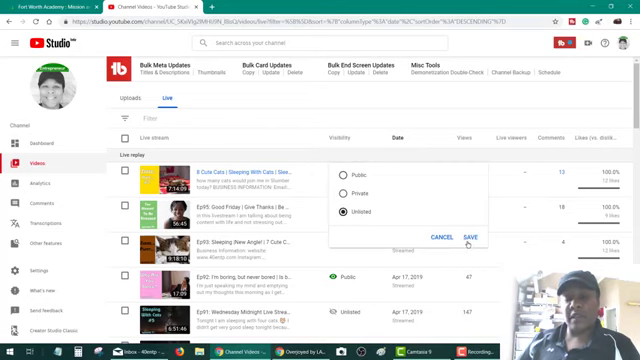
click(475, 233)
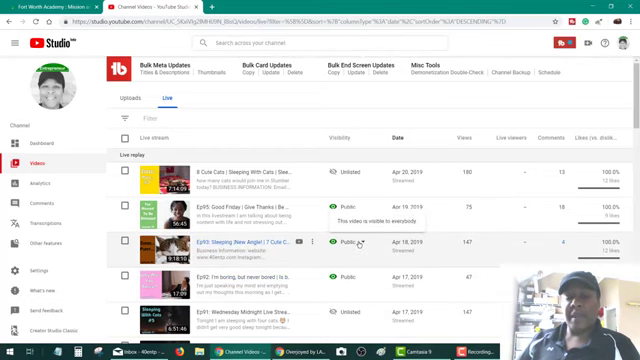
- Set the April 18 Ep93 replay to Unlisted, then dismiss the next visibility menu unchanged
click(350, 241)
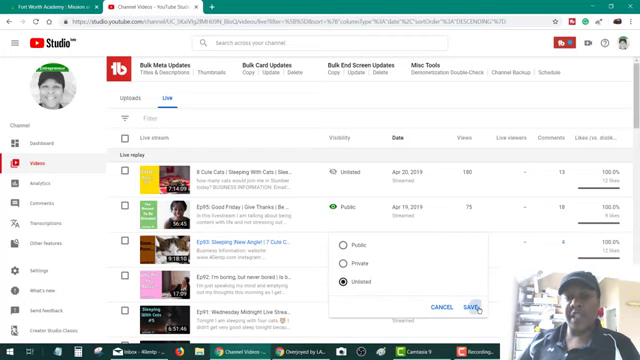
click(477, 308)
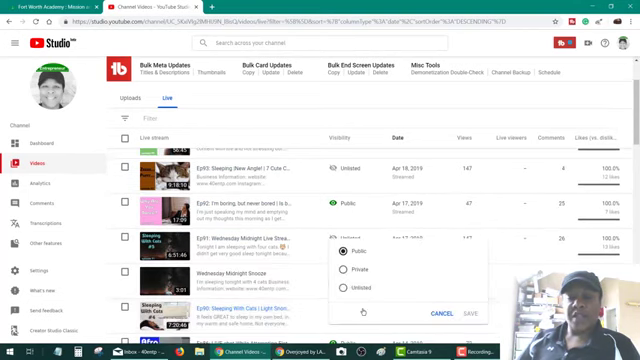
click(344, 289)
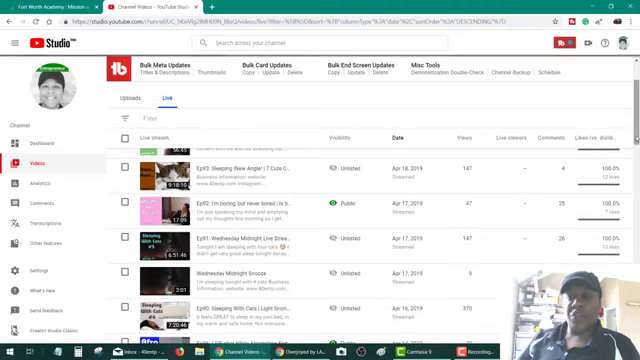
- Save the Ep74 5 hr Sleep Stream replay as Unlisted
scroll(down, 3)
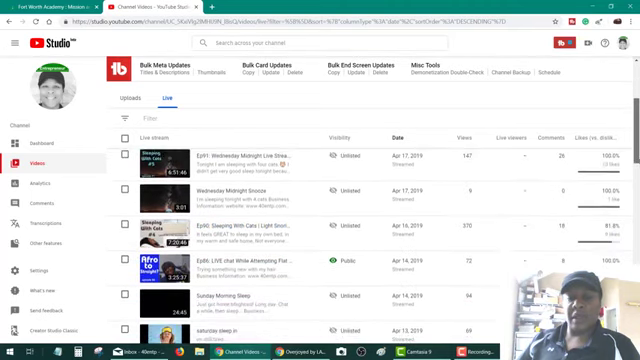
scroll(down, 3)
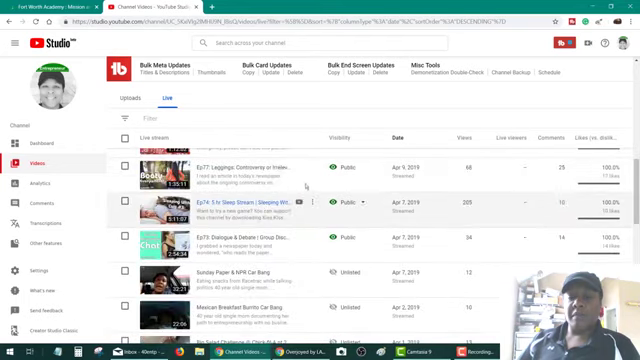
scroll(up, 3)
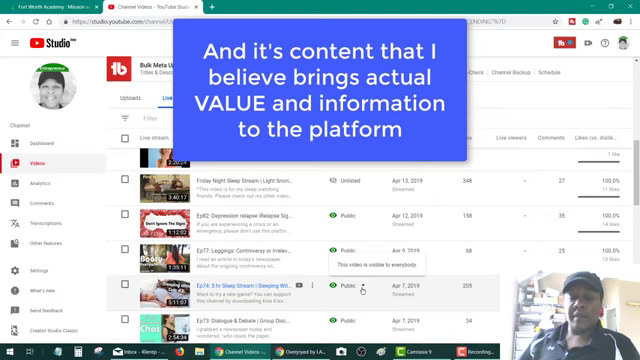
click(356, 287)
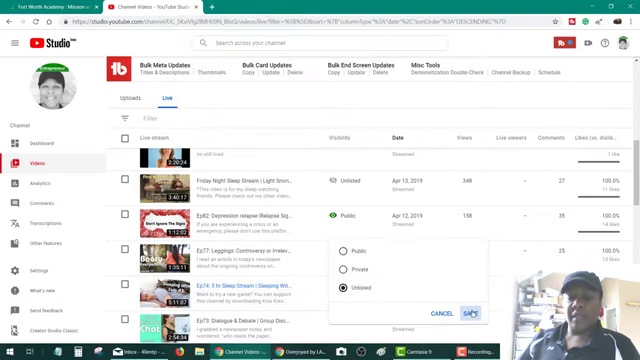
click(483, 289)
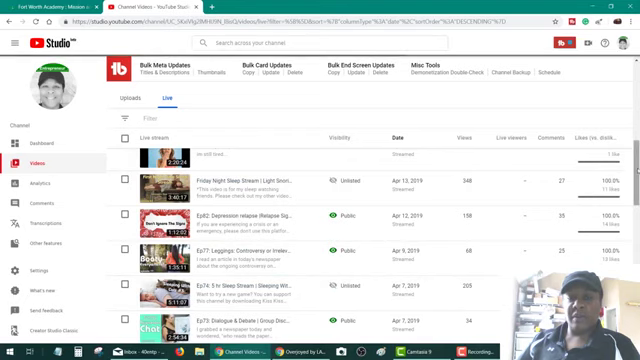
- Set the March 22 Ep 54 30 Day Challenge Day 4 replay to Unlisted and save
scroll(down, 3)
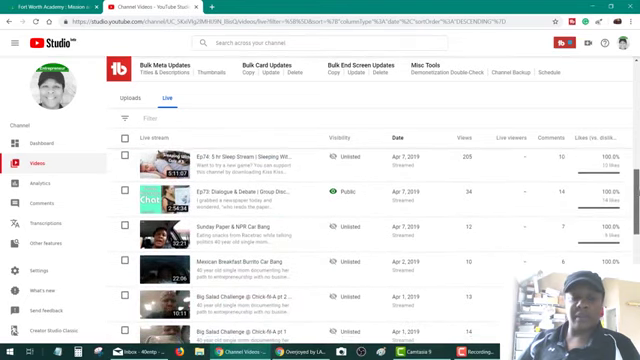
scroll(down, 3)
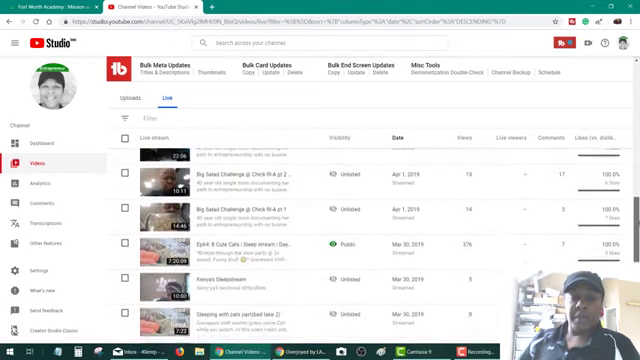
scroll(down, 3)
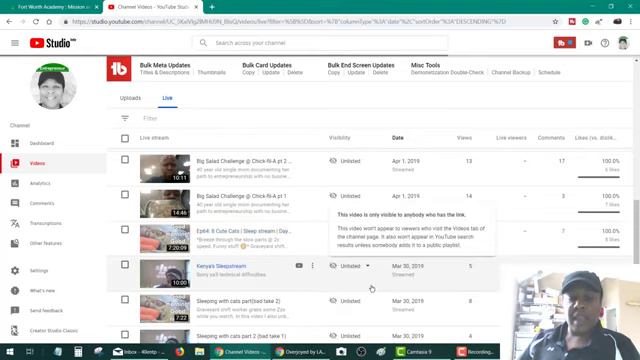
scroll(down, 3)
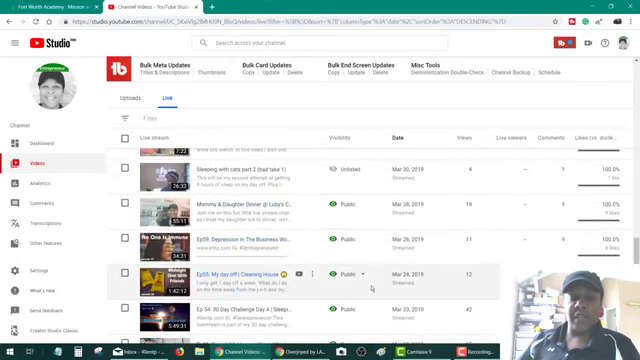
scroll(down, 3)
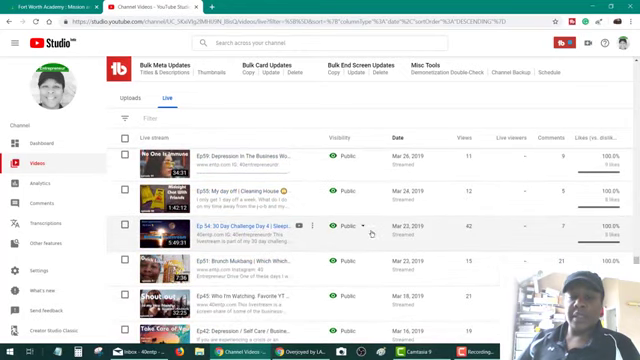
click(363, 227)
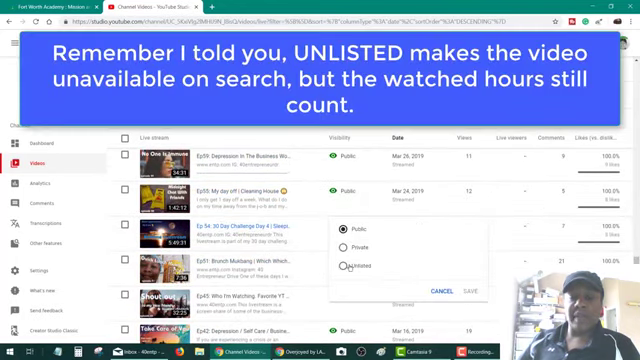
click(350, 265)
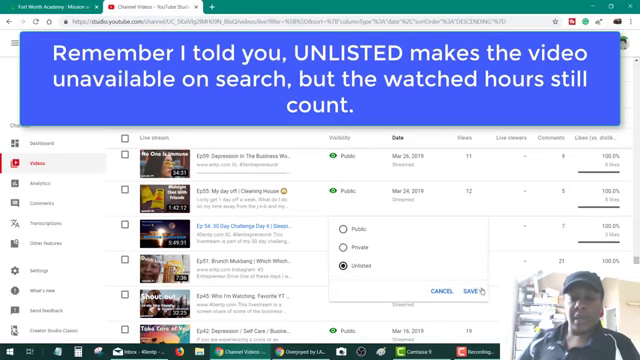
click(470, 289)
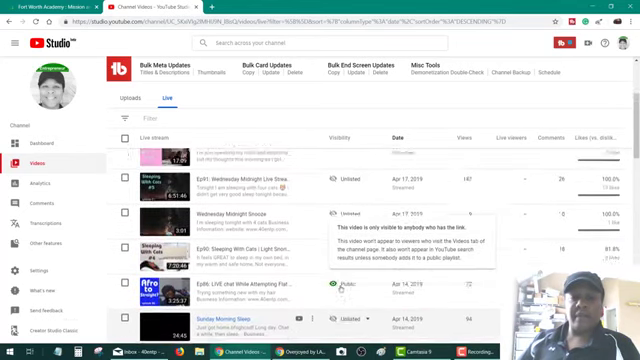
- Return to the top of the Live replay list and go to the channel Dashboard
scroll(up, 3)
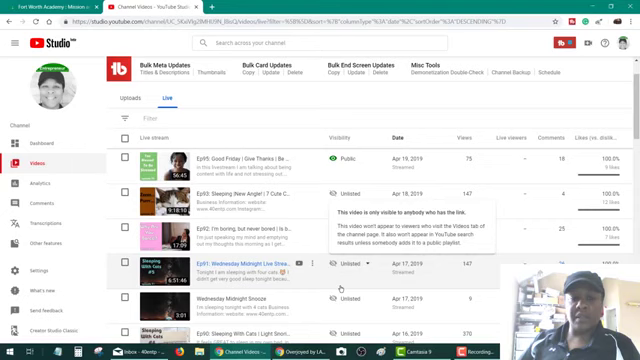
scroll(up, 3)
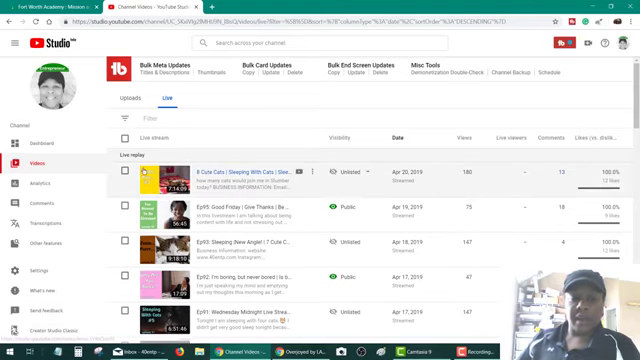
mouse_move(235, 95)
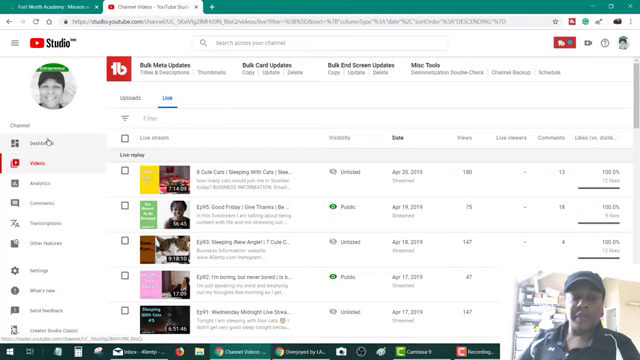
click(40, 144)
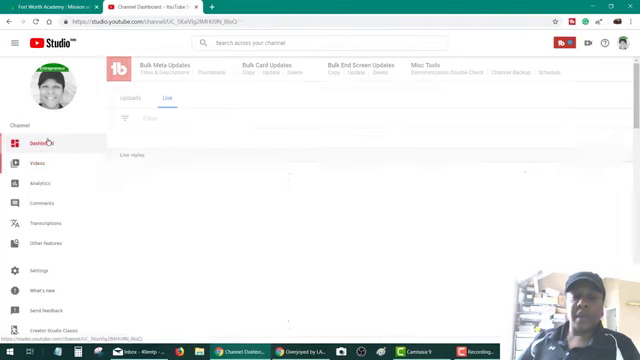
click(46, 141)
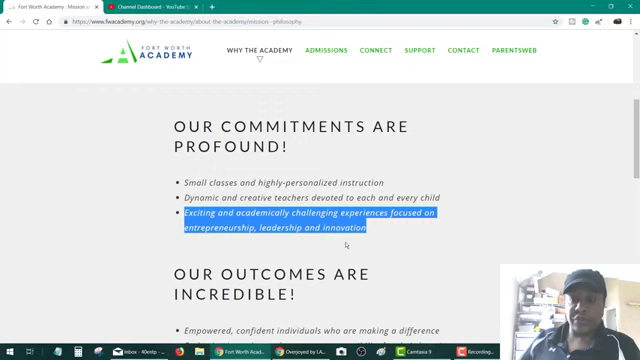
mouse_move(427, 324)
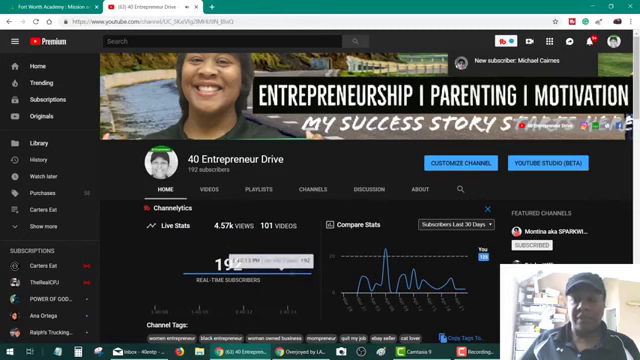
- Scroll the 40 Entrepreneur Drive channel home page to its stats, tags and trailer
scroll(down, 3)
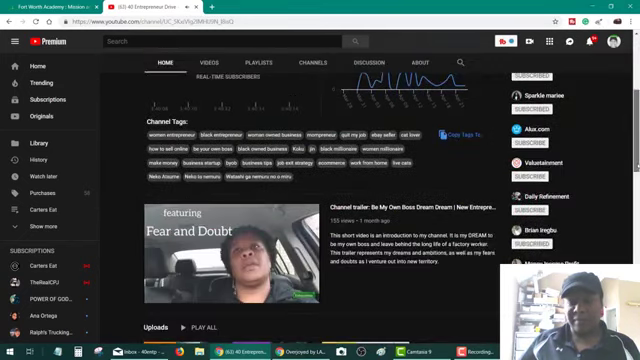